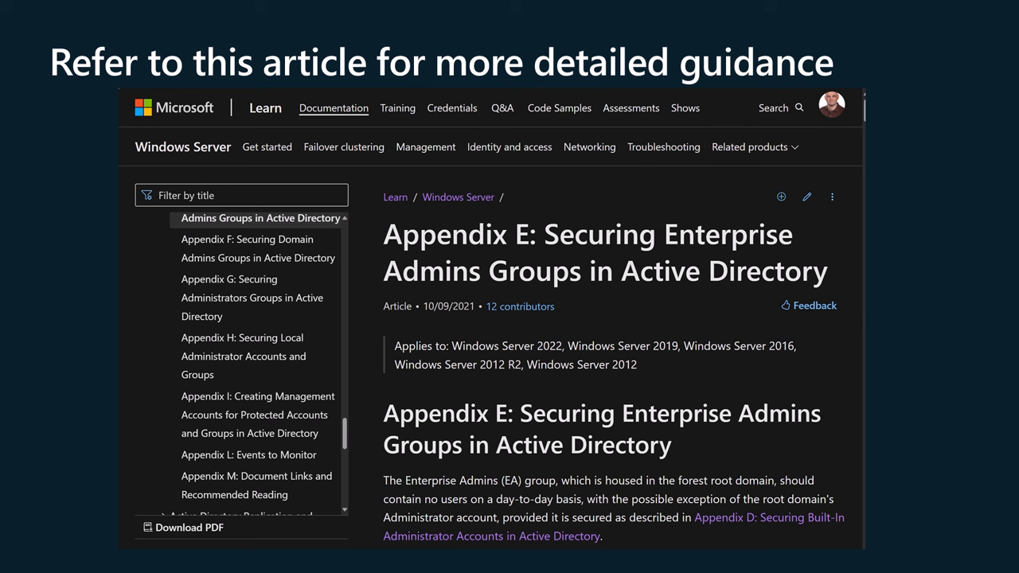
Advance to the Enterprise Admins slide showing the Restricted Groups policy screenshot.
key("right")
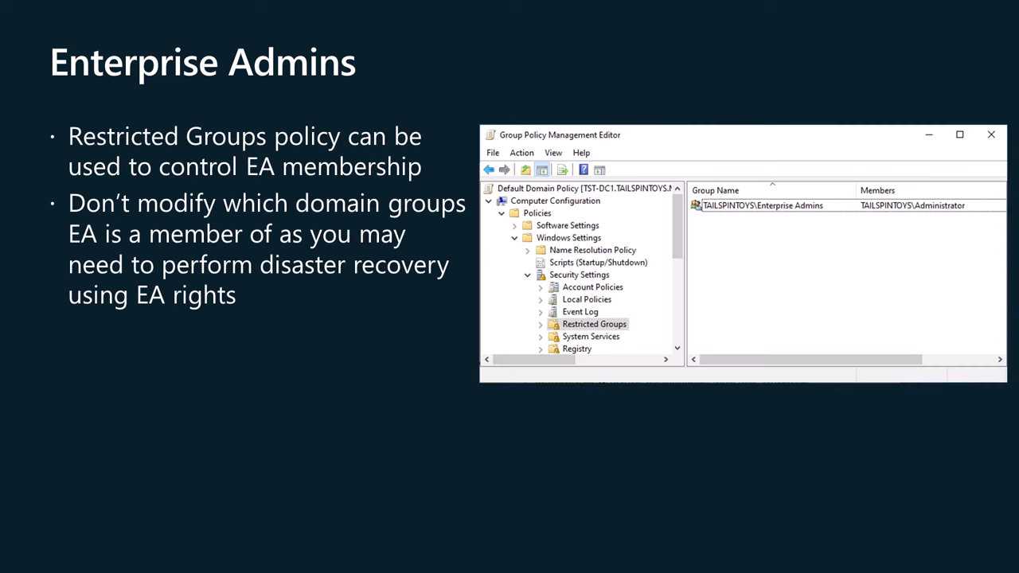